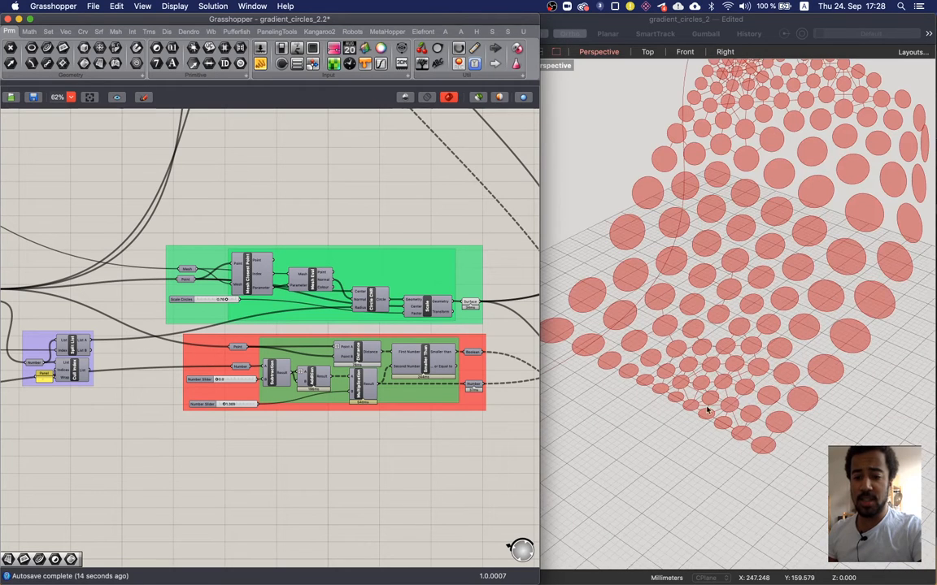
pyautogui.moveTo(719, 362)
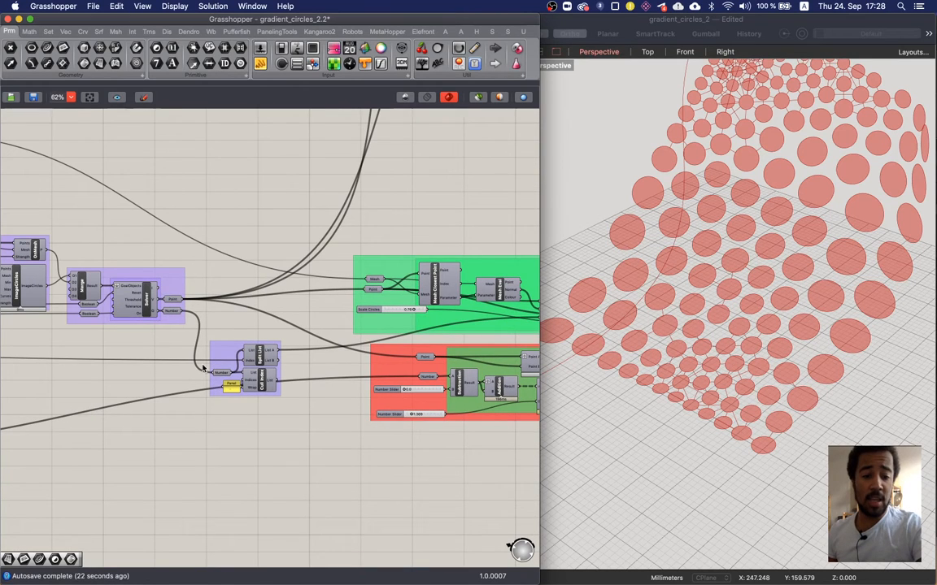
pyautogui.moveTo(171, 311)
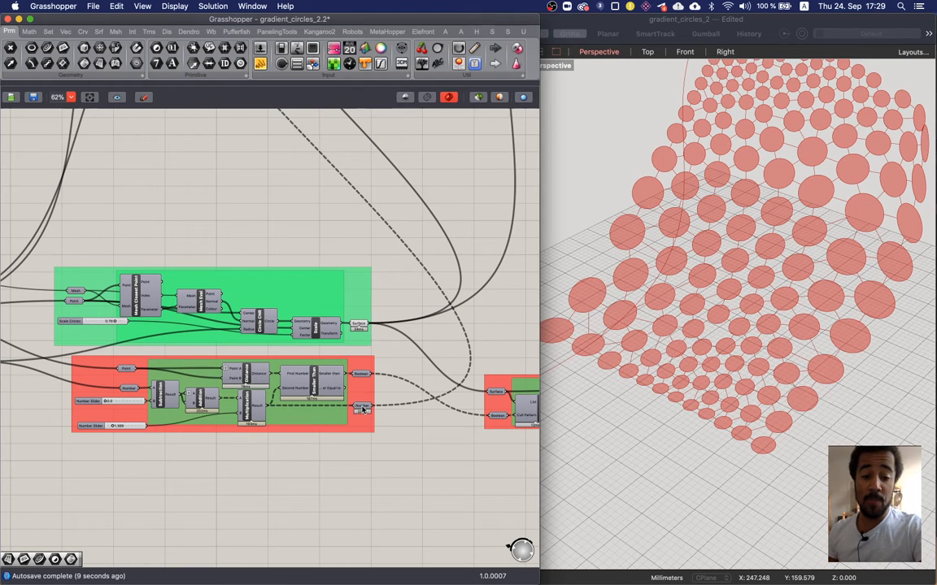
pyautogui.moveTo(357, 400)
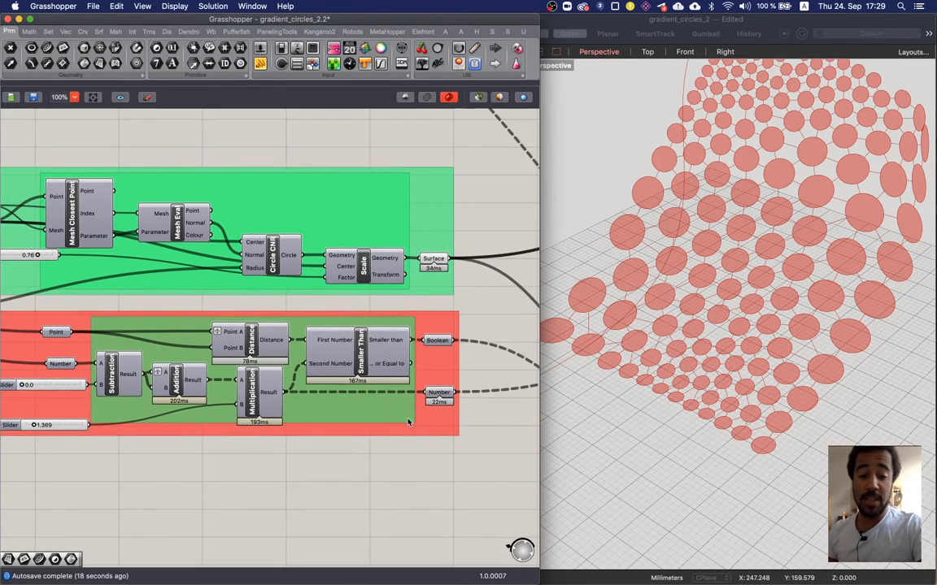
pyautogui.scroll(-3)
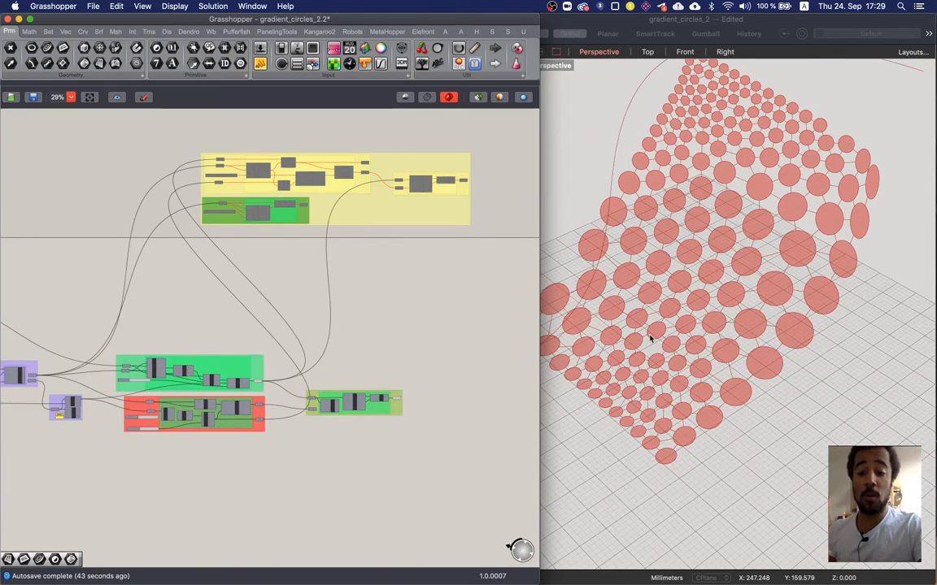
pyautogui.moveTo(600, 340)
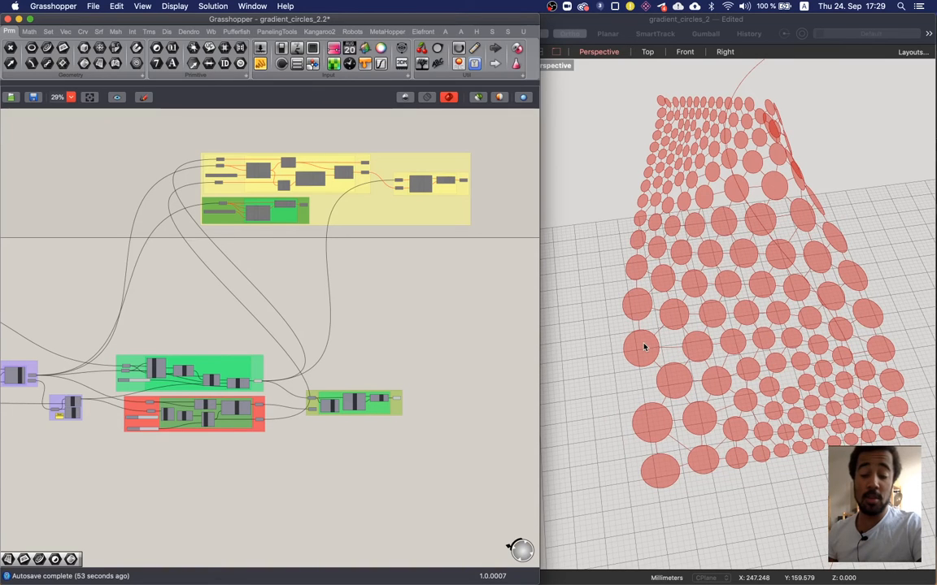
pyautogui.moveTo(683, 302)
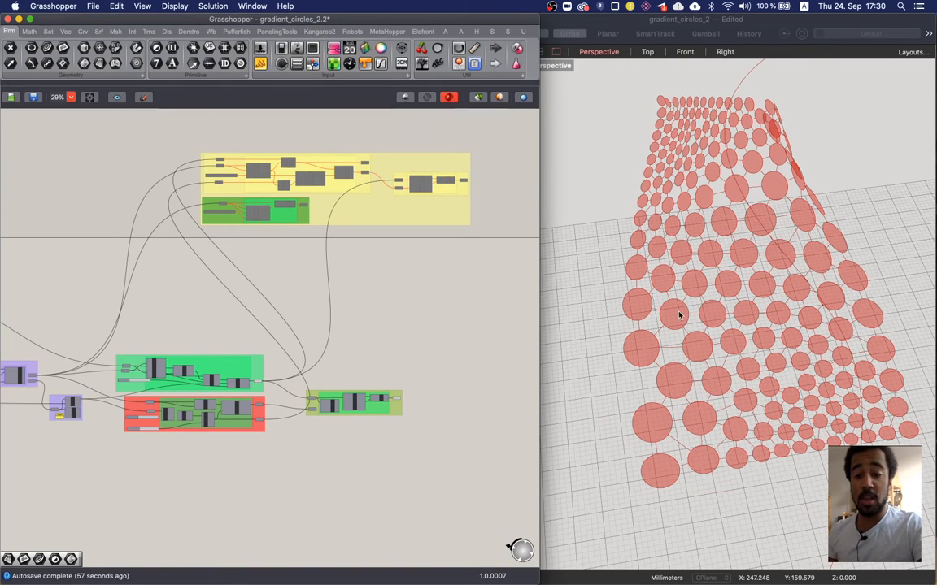
pyautogui.moveTo(534, 316)
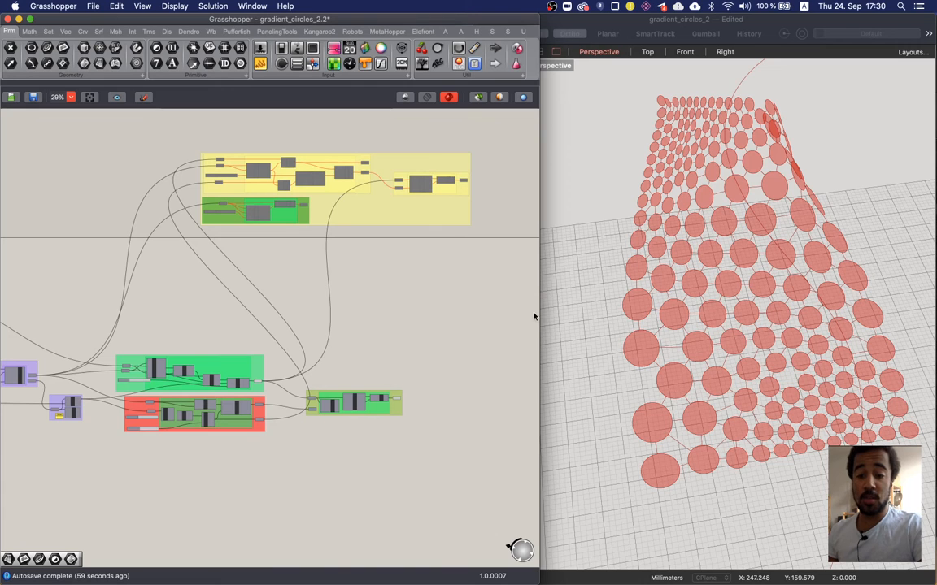